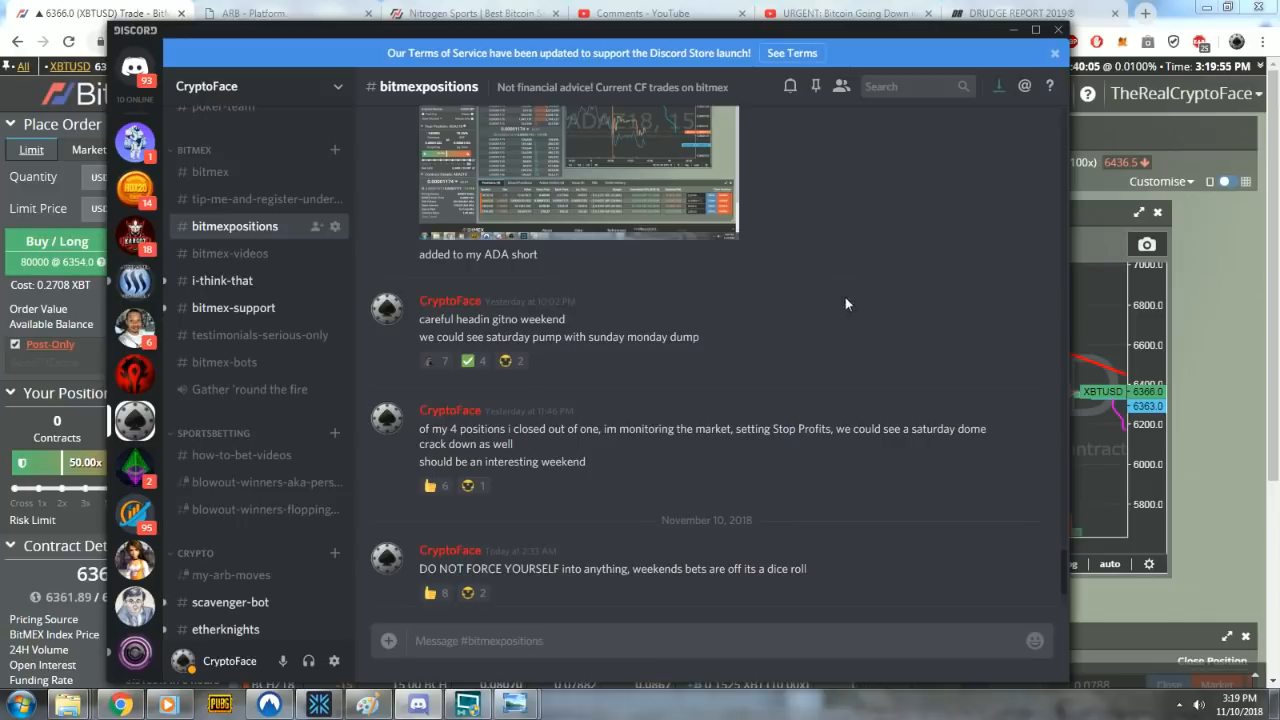
mouse_move(884, 318)
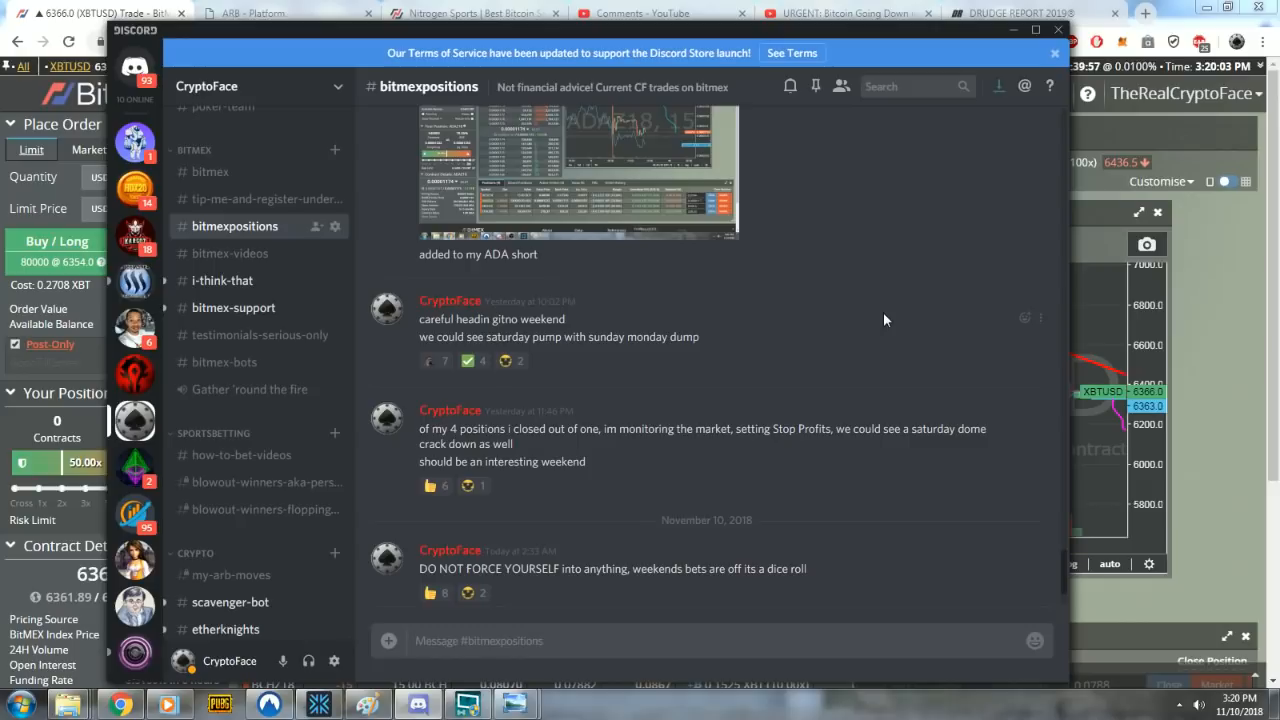
mouse_move(535, 385)
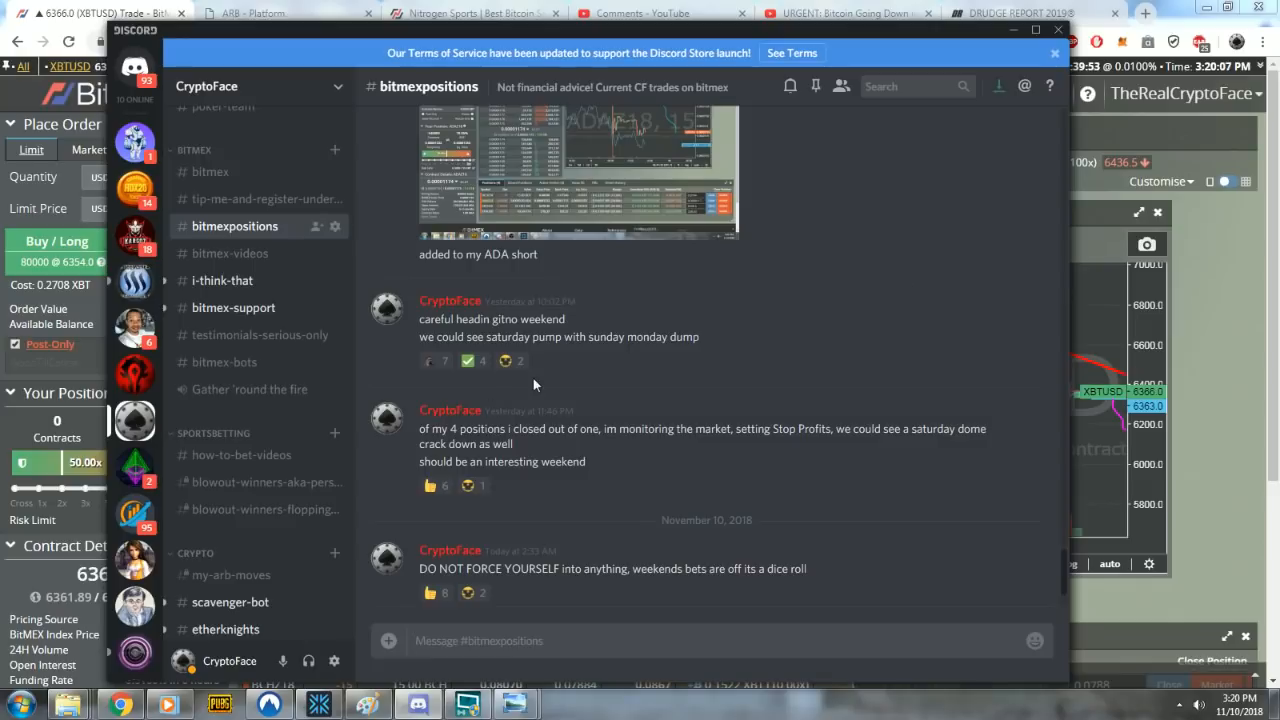
mouse_move(658, 478)
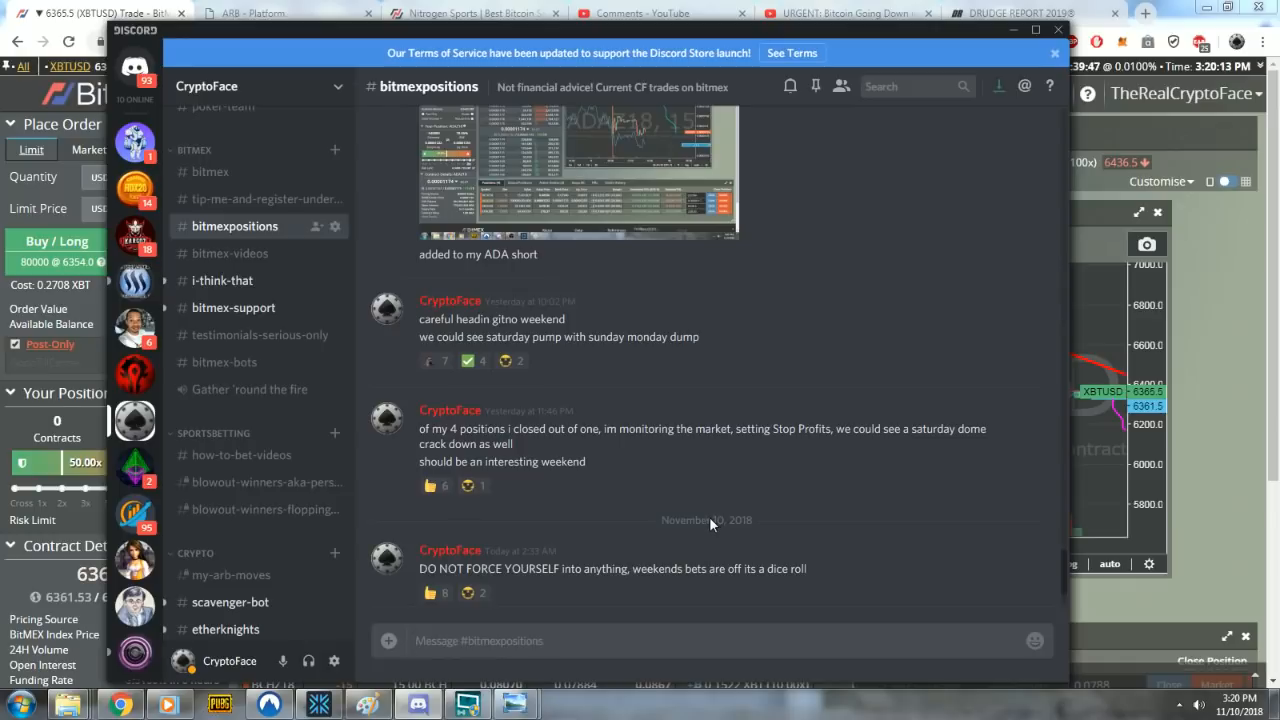
mouse_move(719, 558)
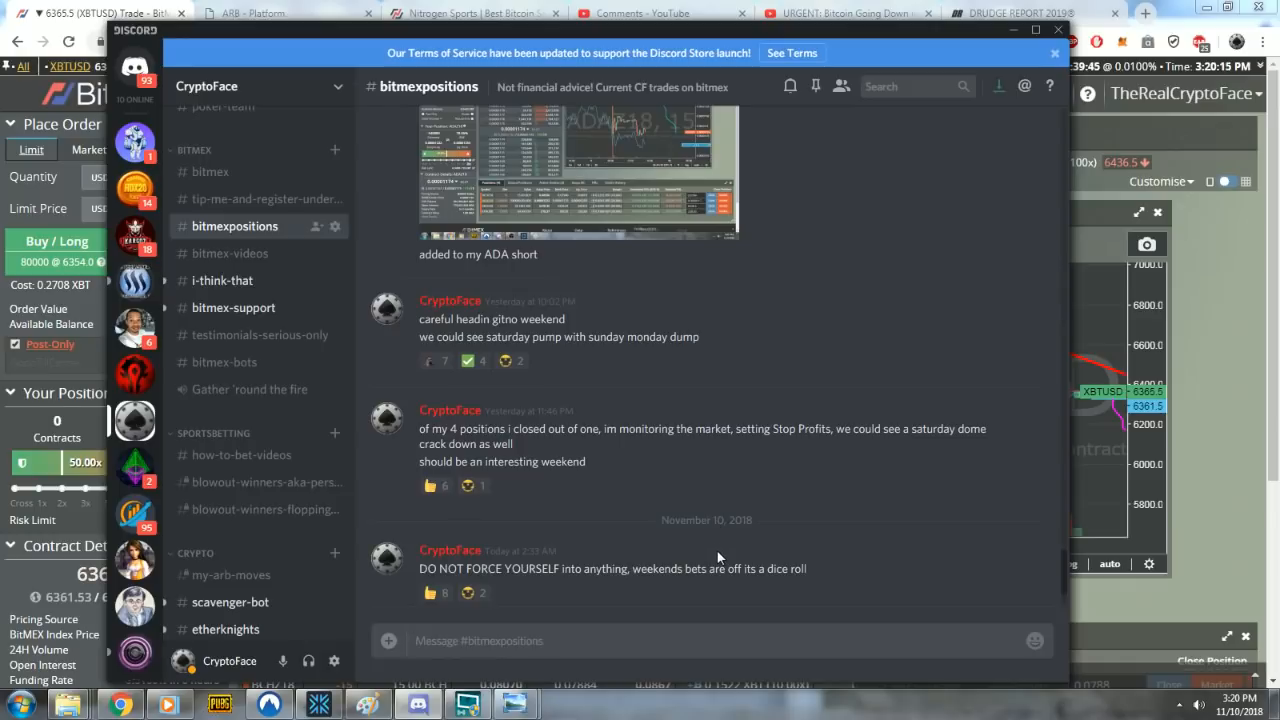
mouse_move(655, 450)
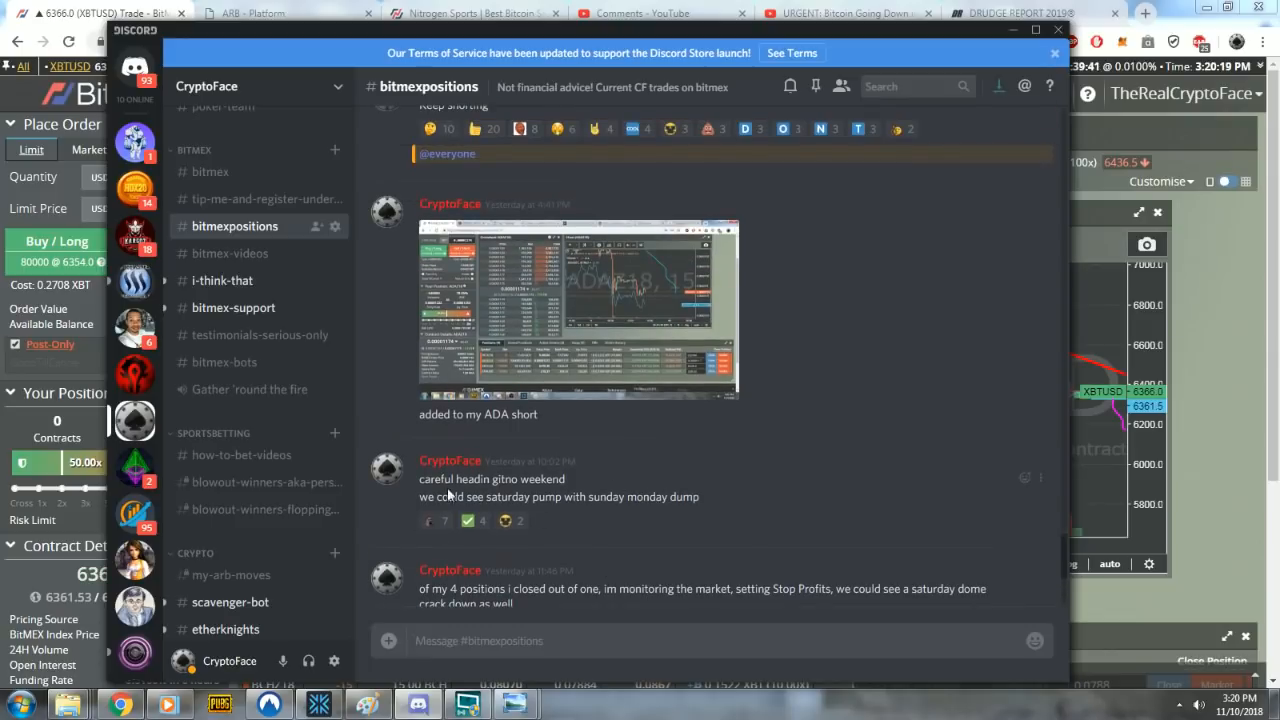
- Drag across the XBTUSD daily chart to view the red downtrend line and pink projected path
drag(437, 497, 661, 497)
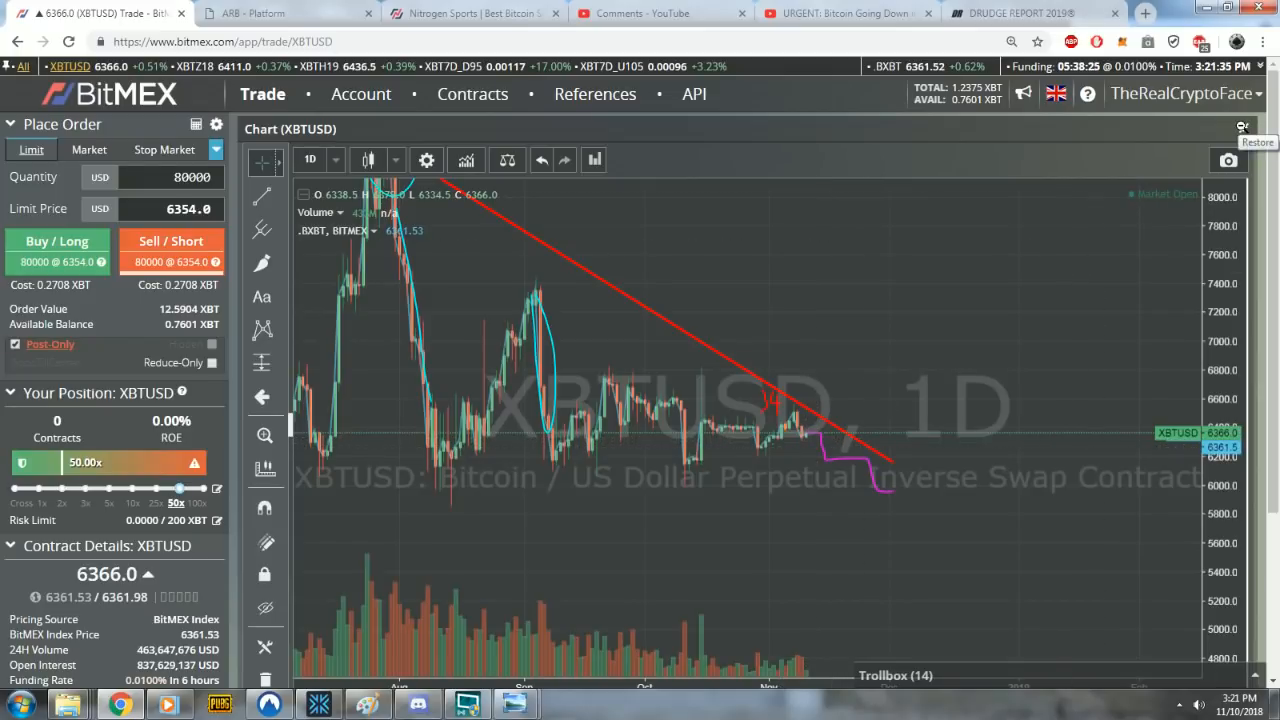
mouse_move(515, 705)
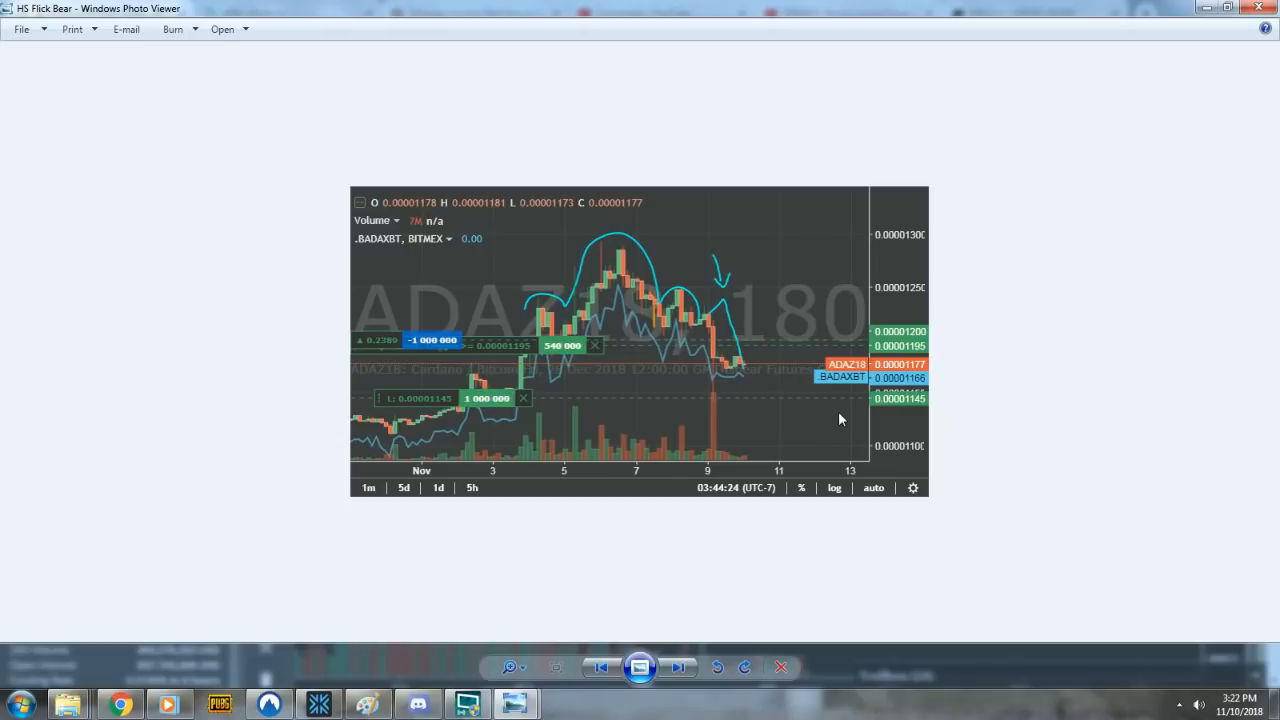
mouse_move(876, 302)
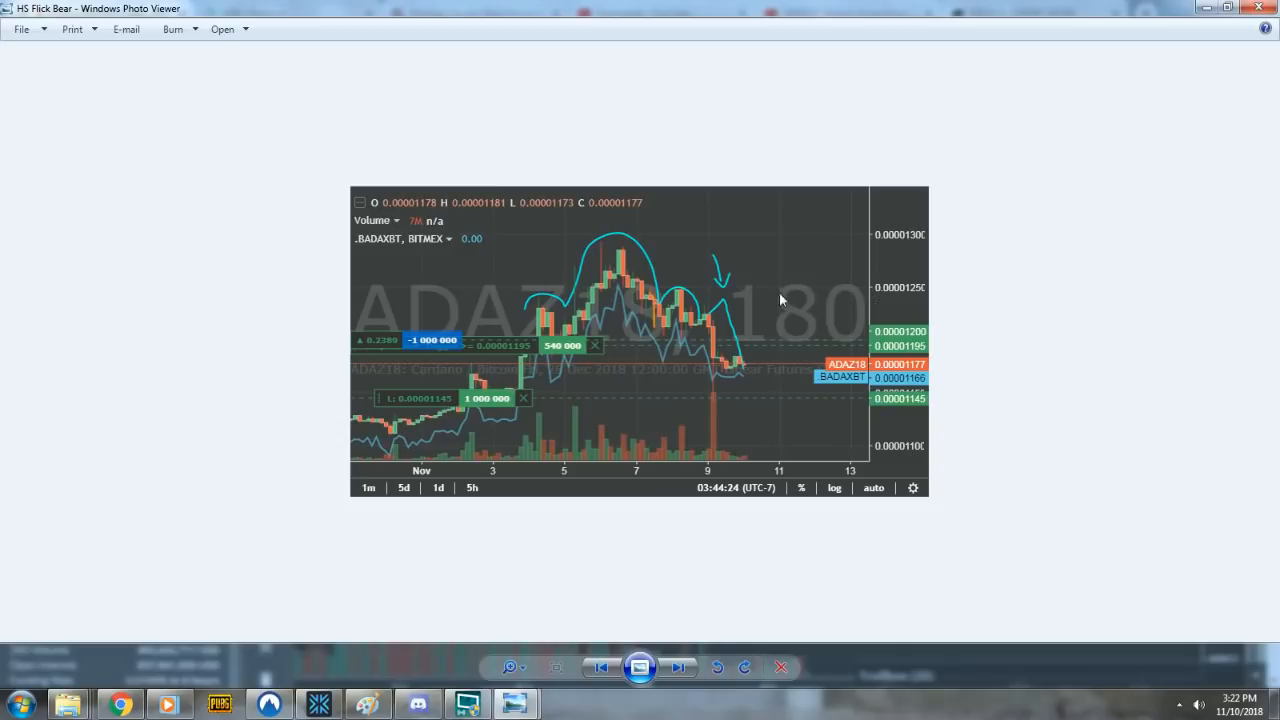
mouse_move(576, 320)
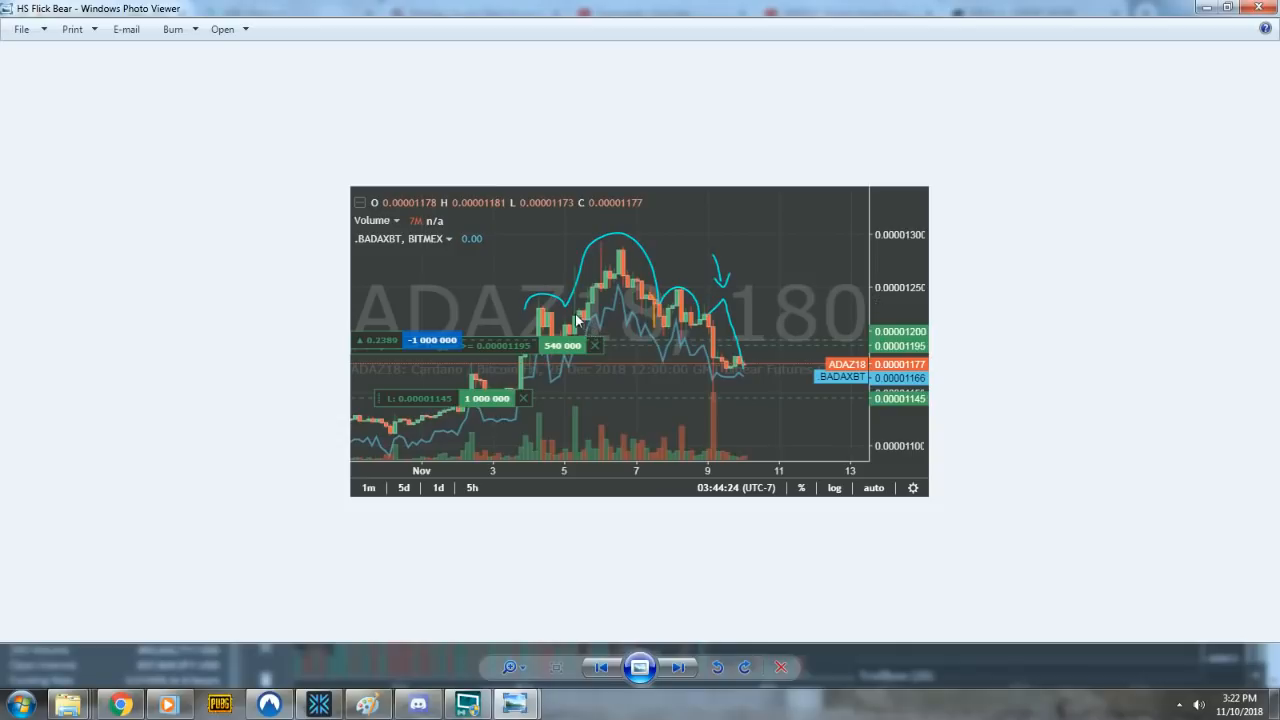
mouse_move(638, 323)
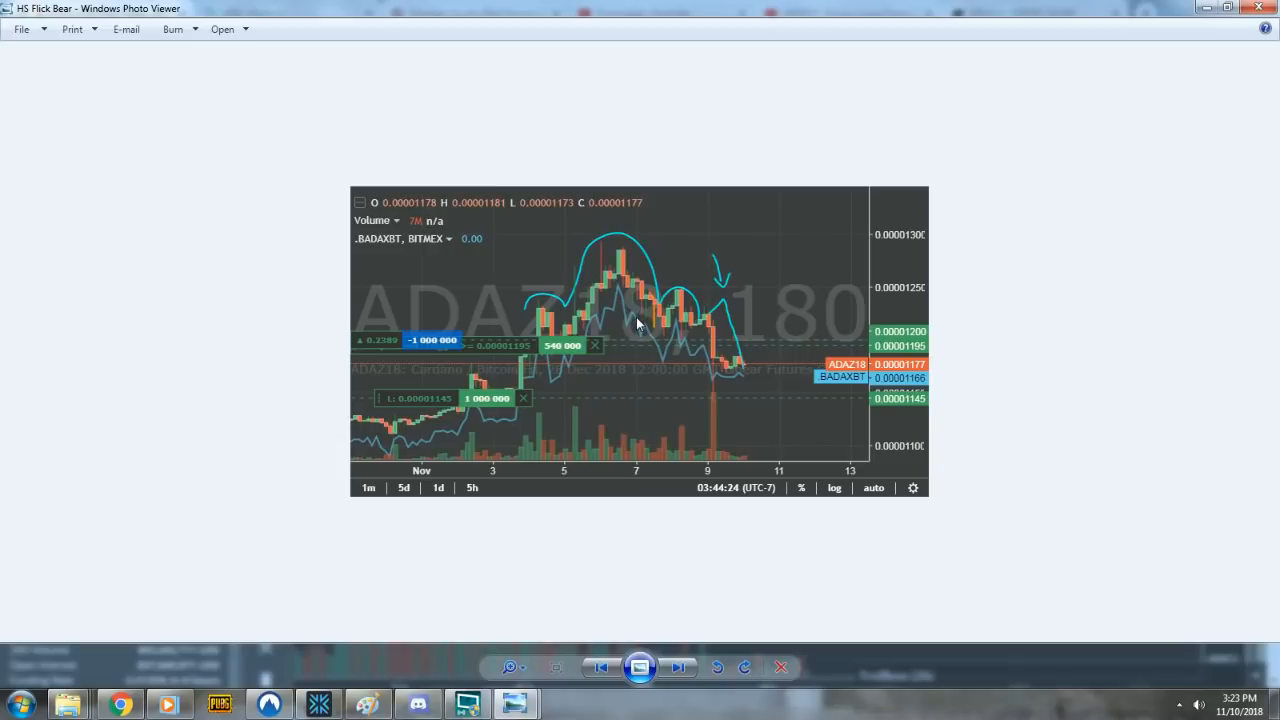
mouse_move(517, 308)
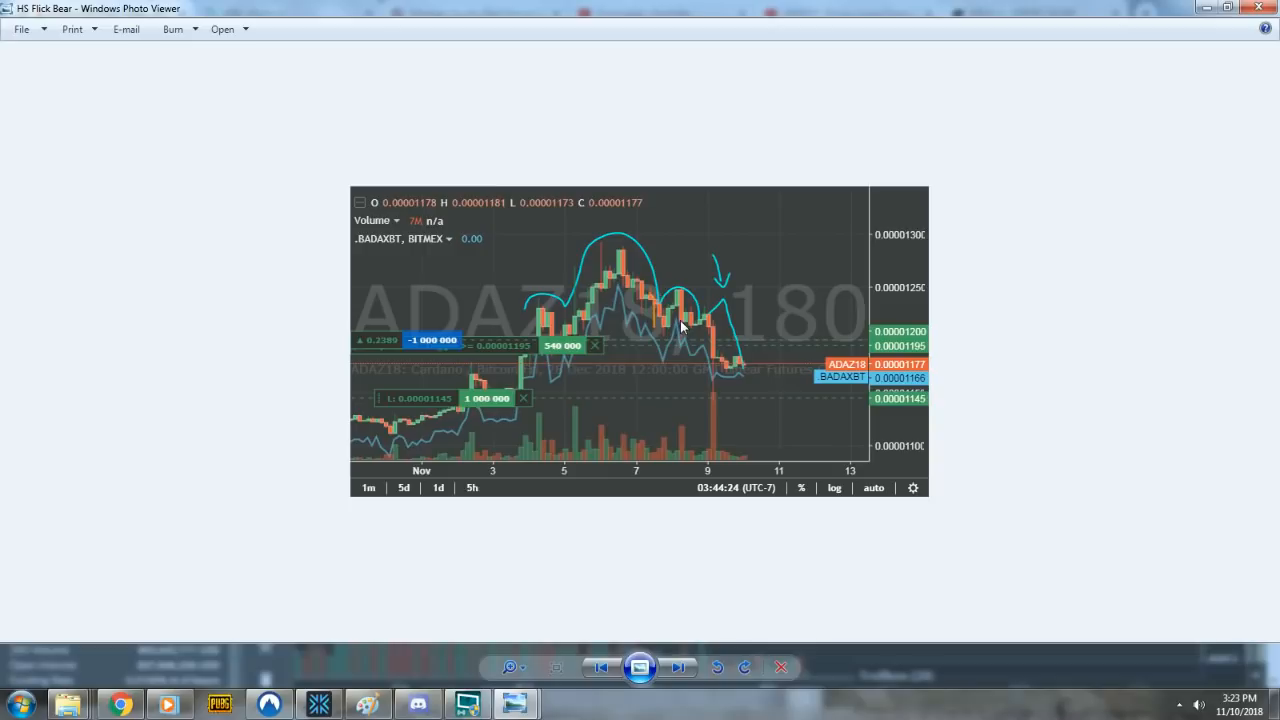
mouse_move(713, 320)
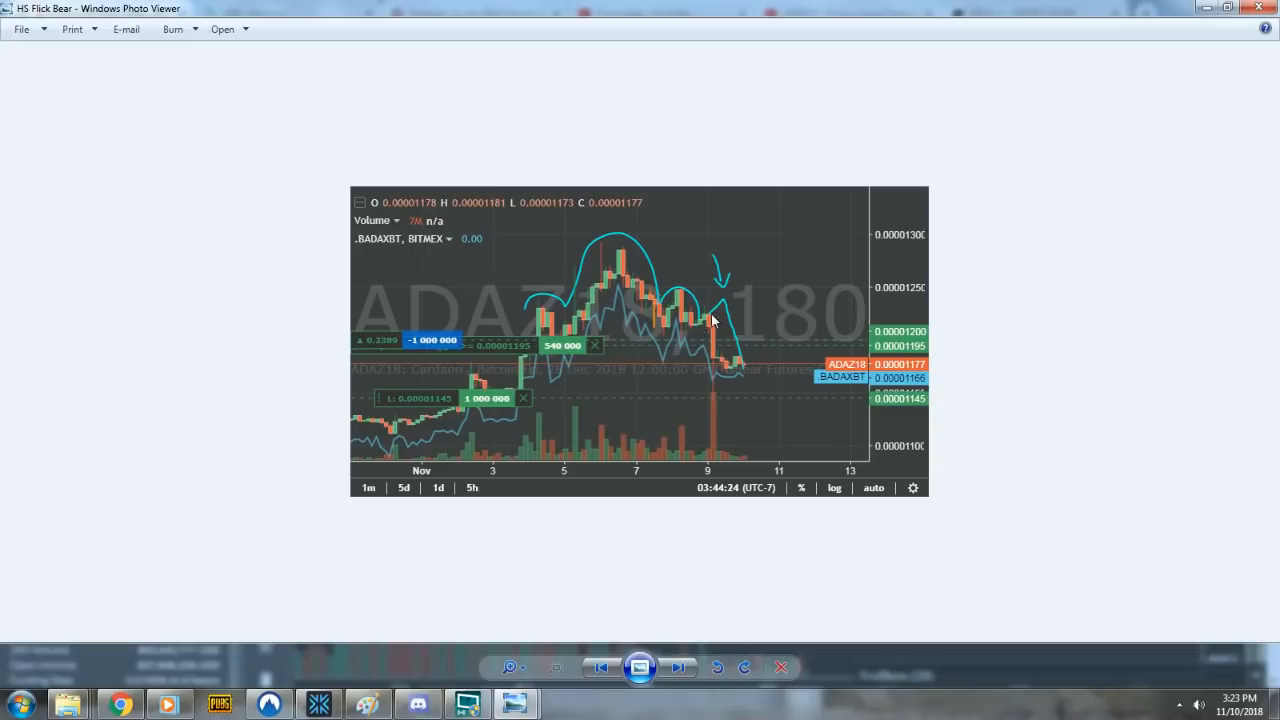
mouse_move(575, 388)
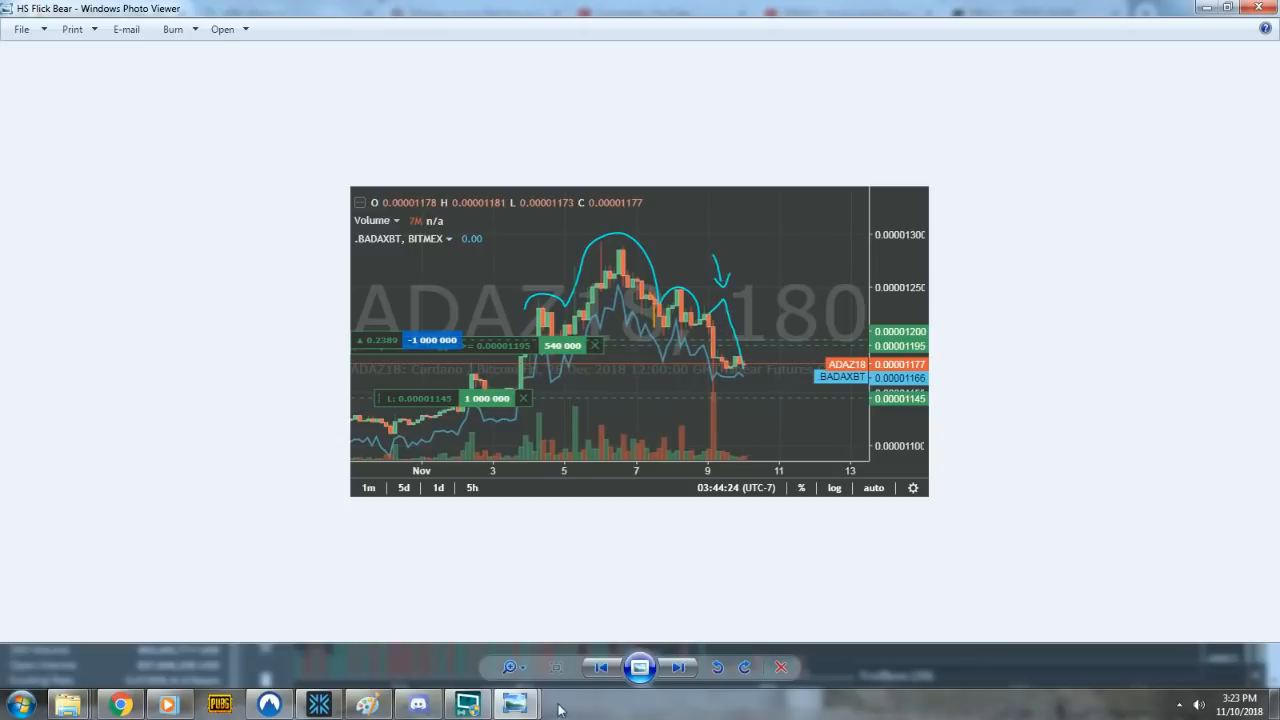
- Advance Photo Viewer to the Left Wing HS Bear screenshot of BCHZ18
click(678, 667)
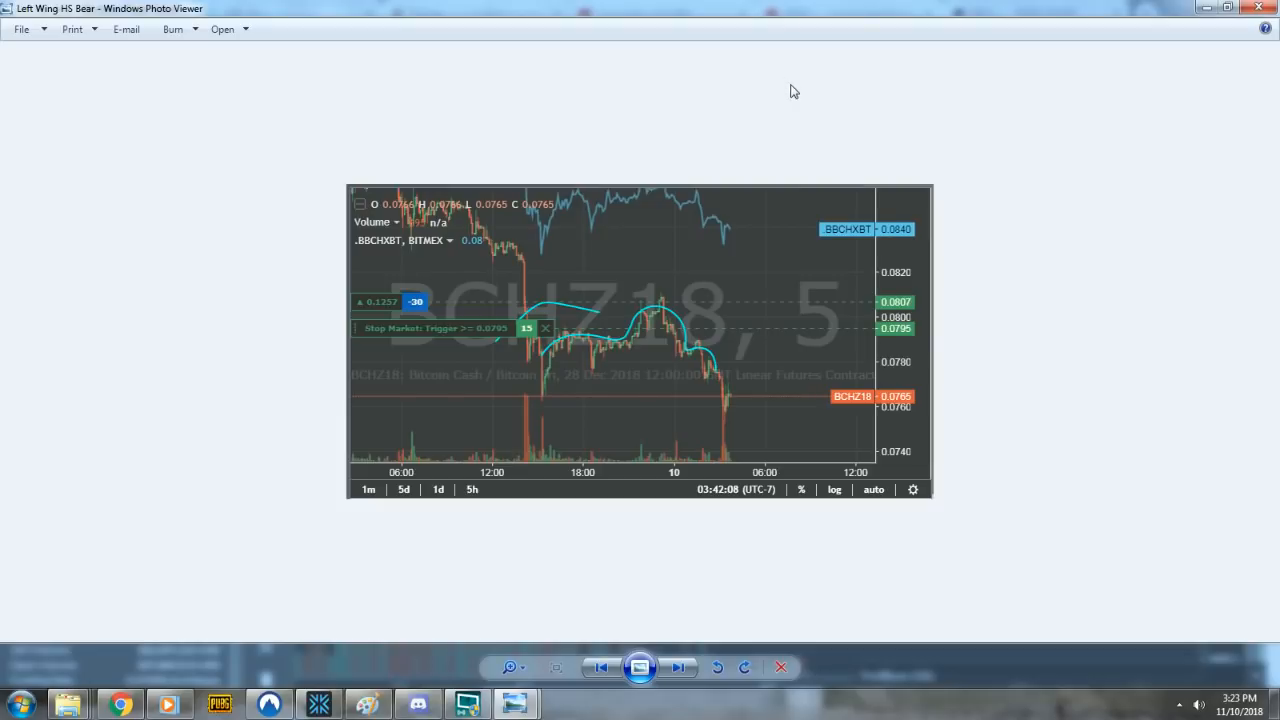
mouse_move(765, 383)
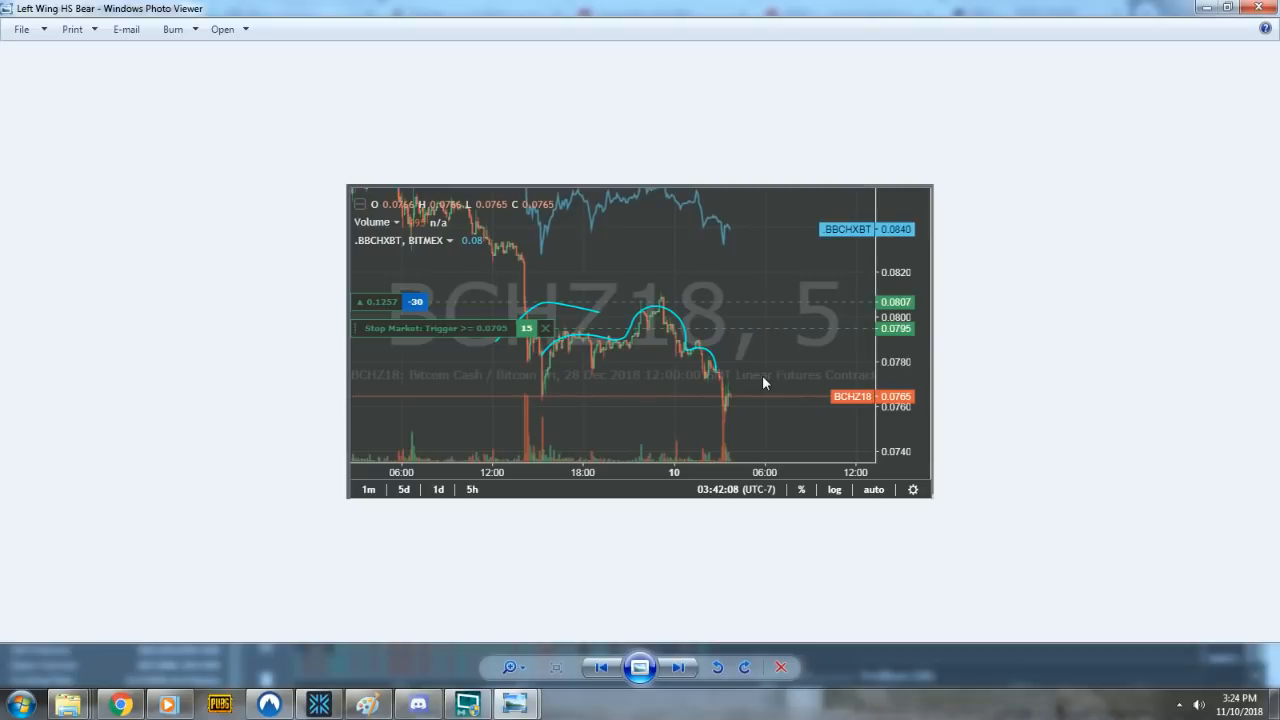
mouse_move(600, 350)
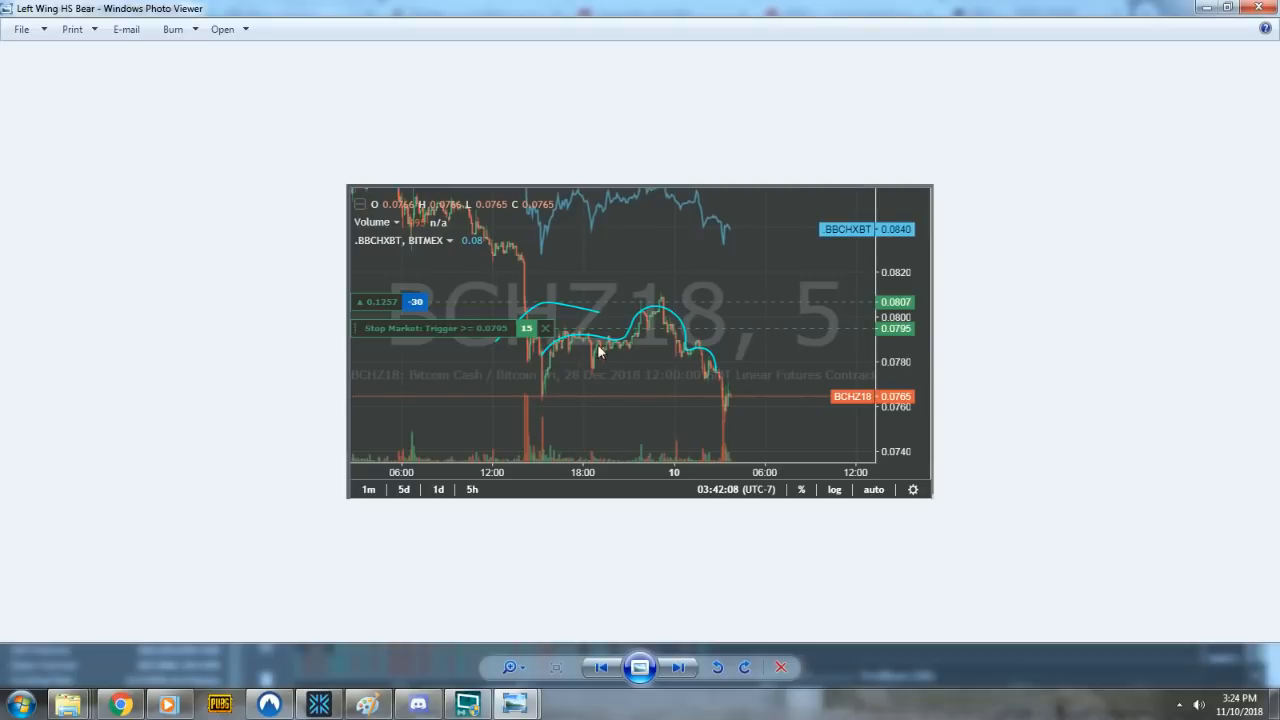
mouse_move(632, 350)
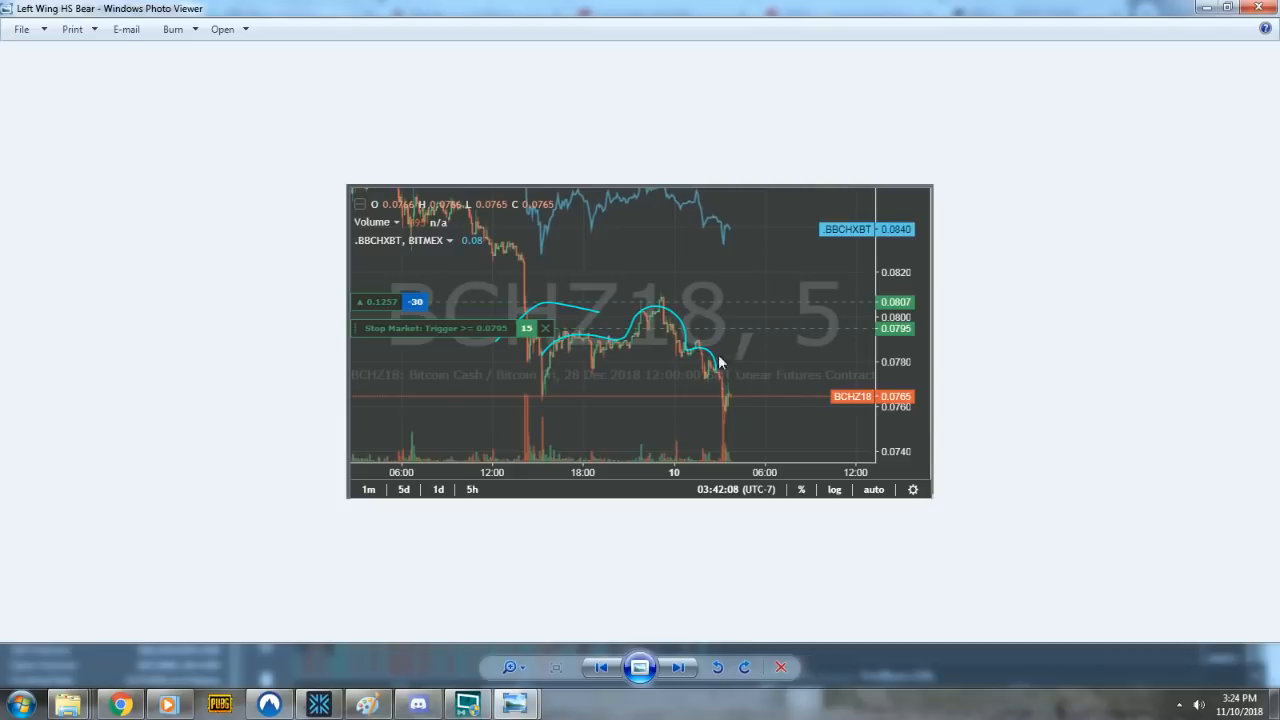
mouse_move(687, 336)
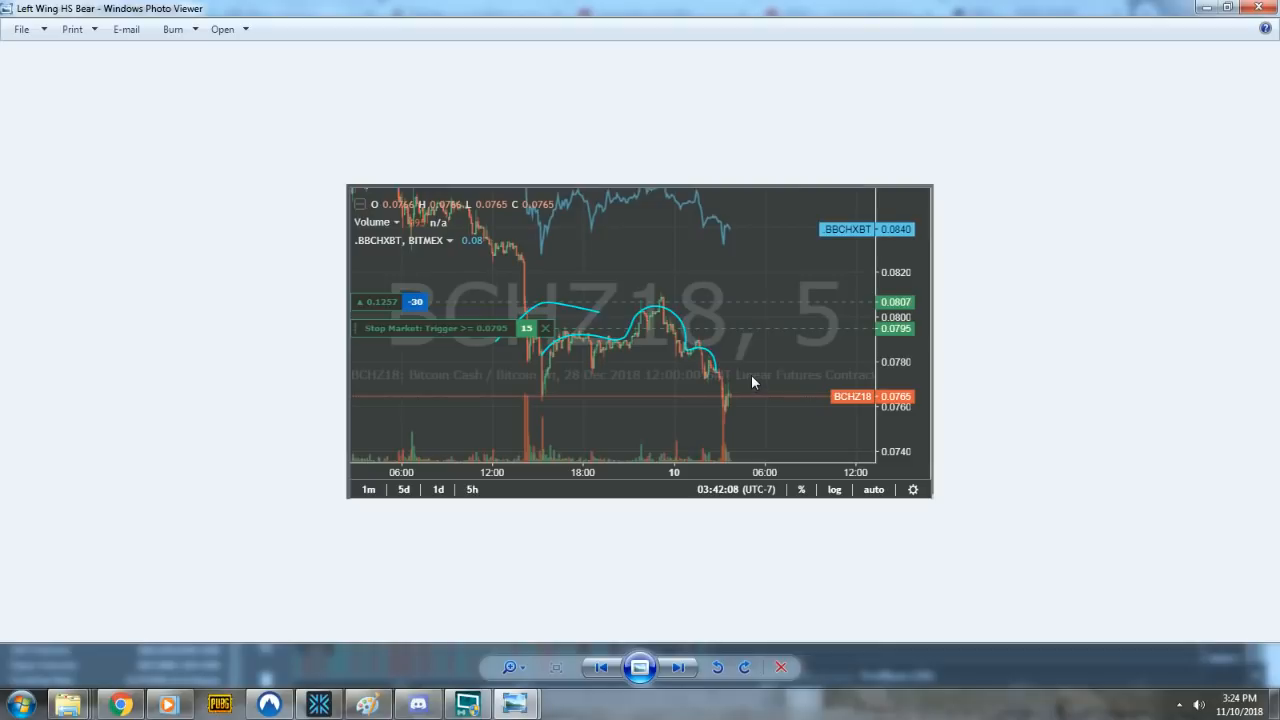
mouse_move(748, 366)
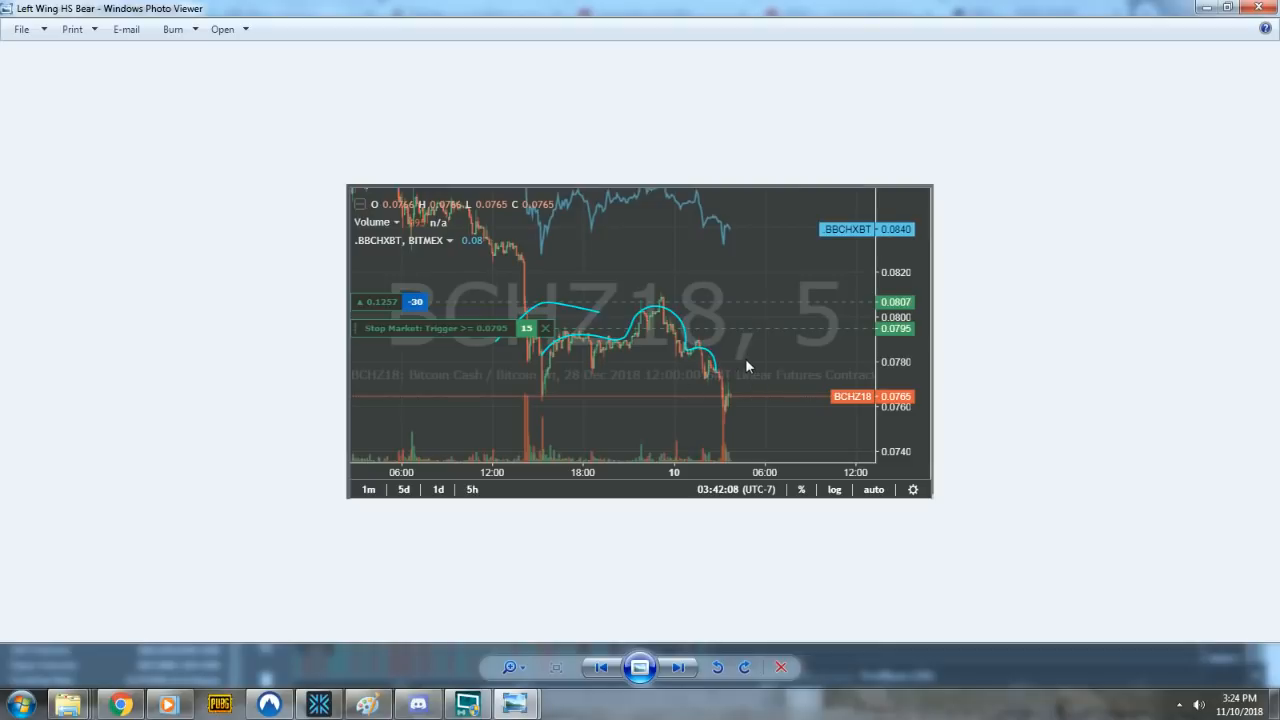
mouse_move(837, 322)
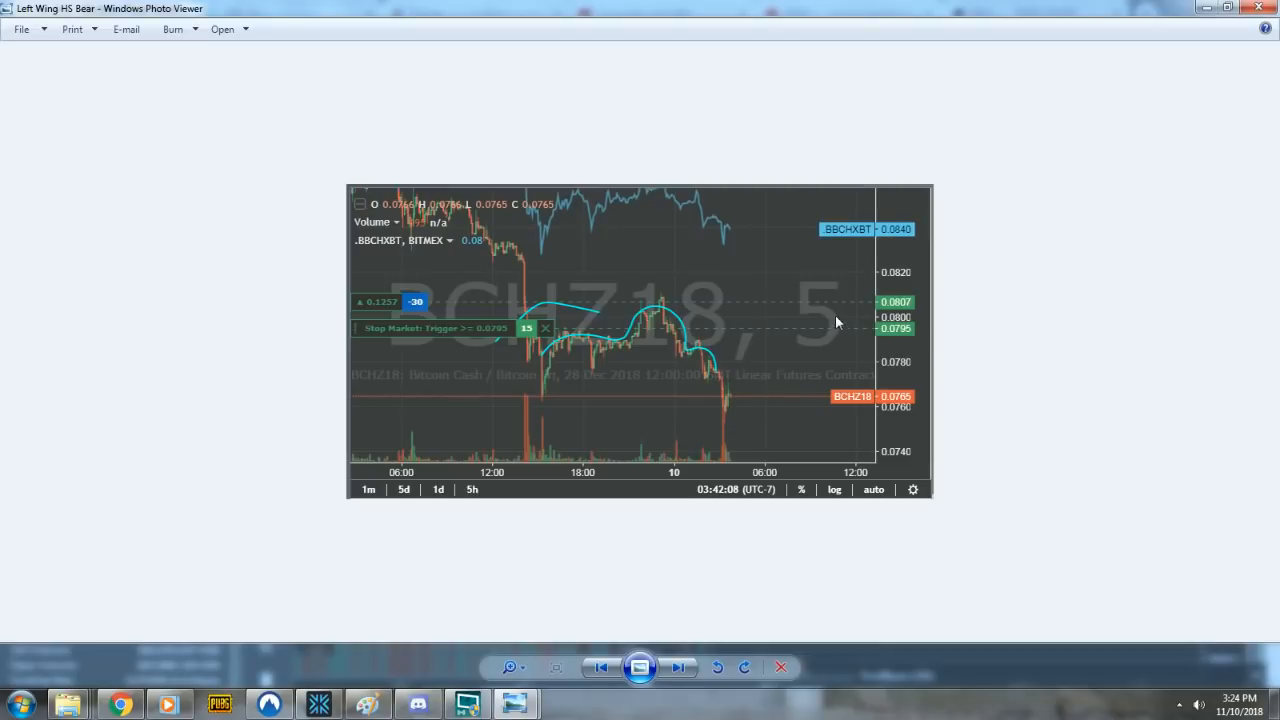
mouse_move(383, 657)
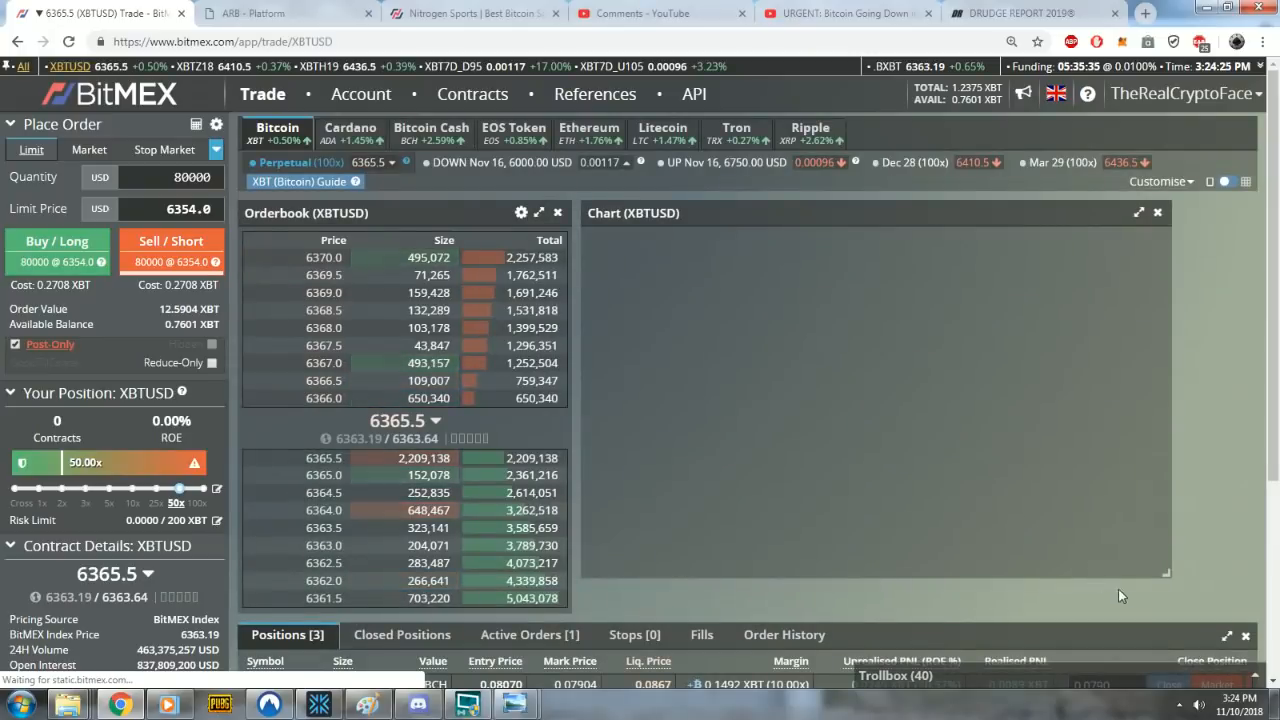
- Switch the BitMEX trade page to the Bitcoin Cash BCHZ18 contract
scroll(down, 3)
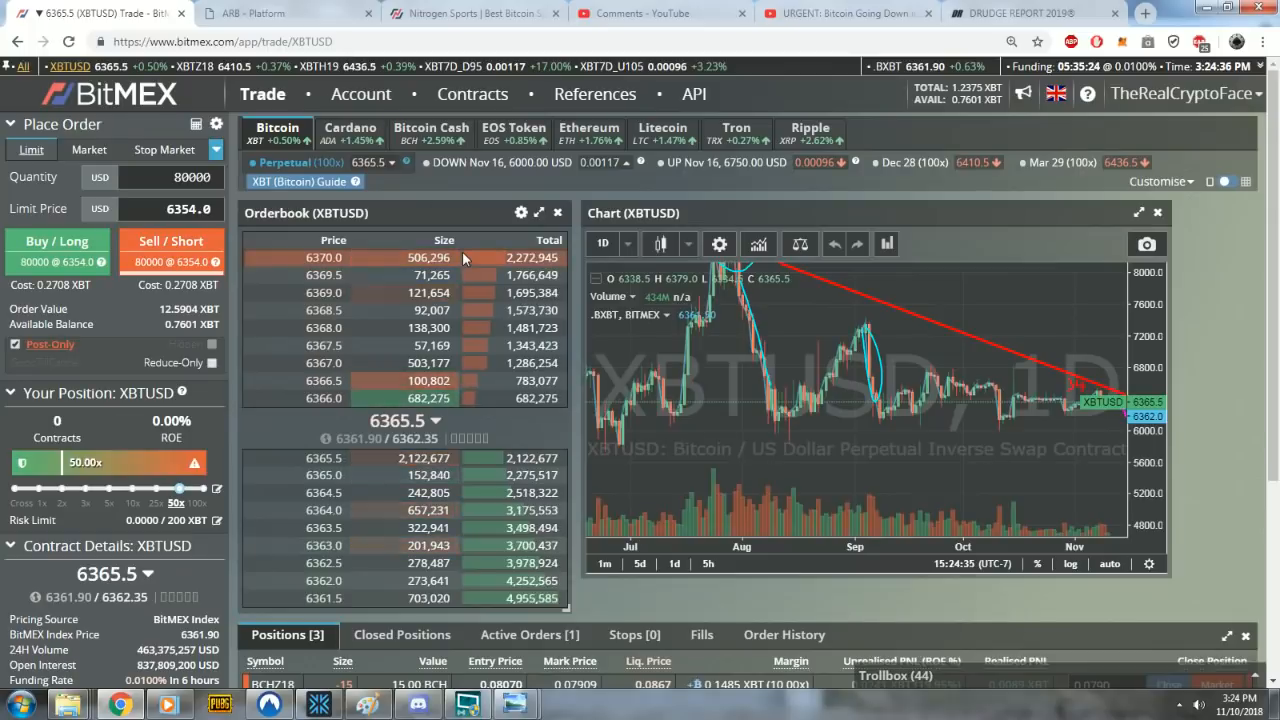
click(431, 132)
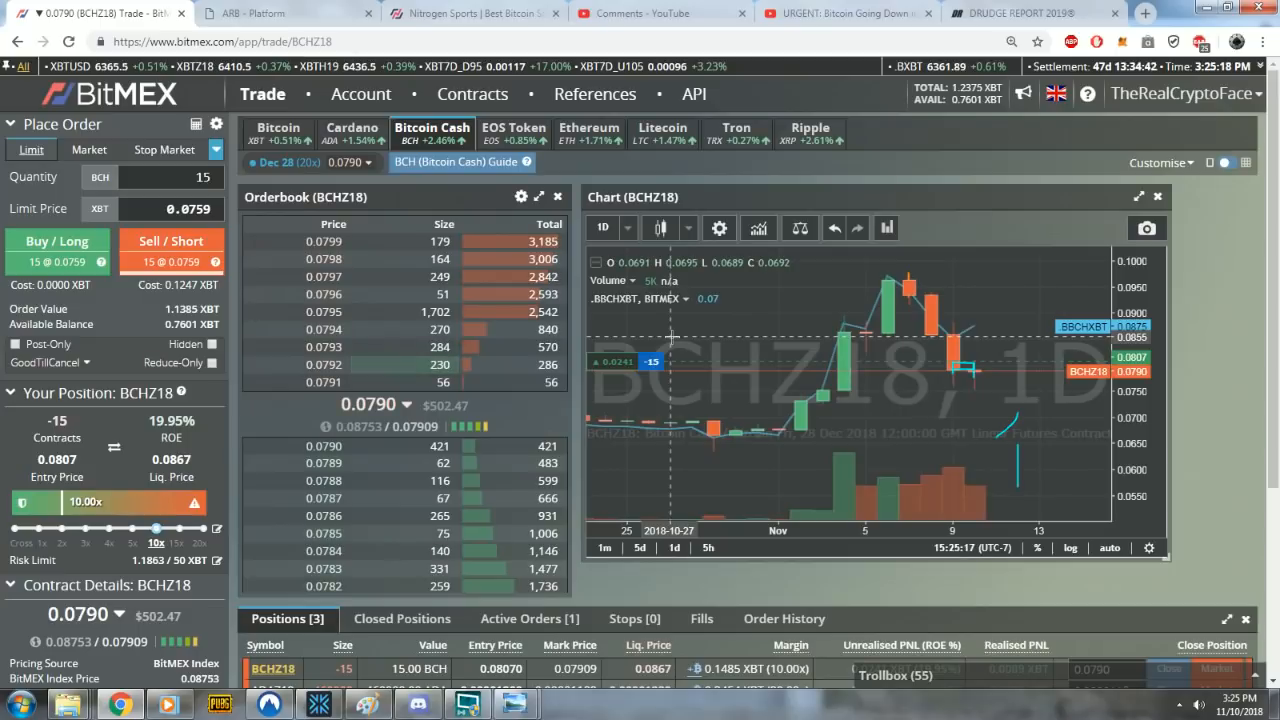
- Return BitMEX to the Bitcoin XBTUSD contract and its enlarged daily chart
click(277, 131)
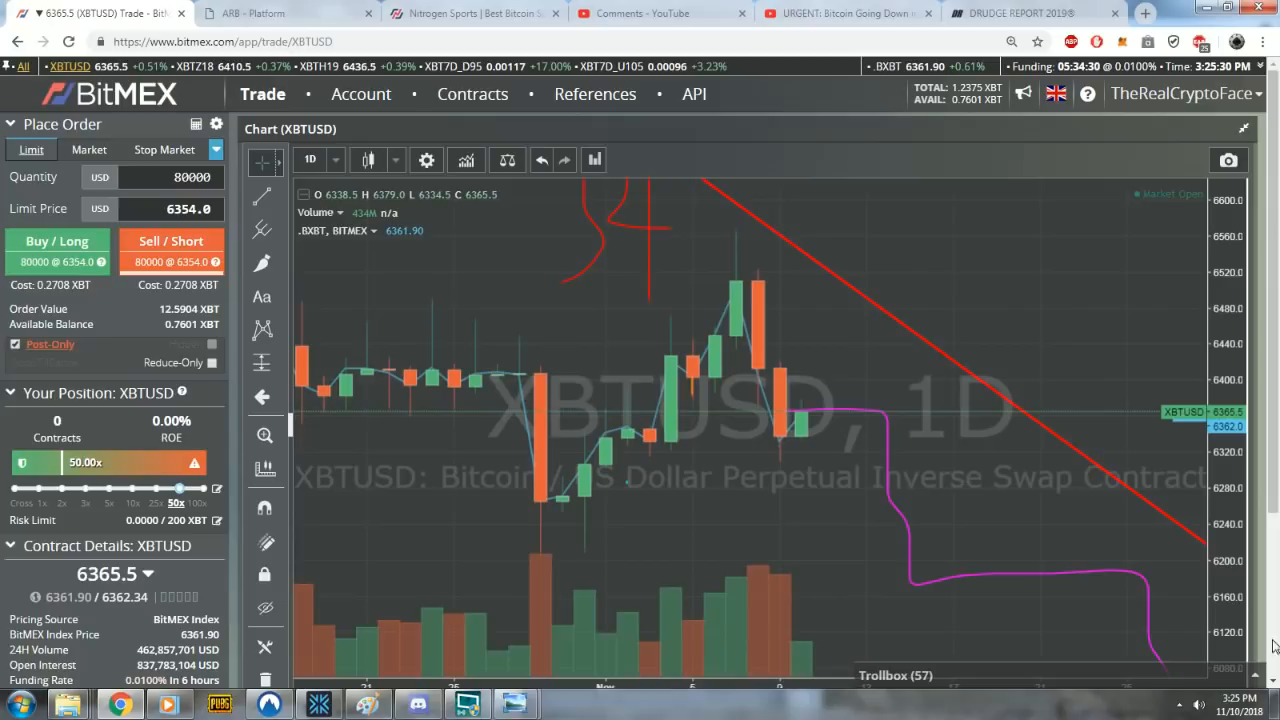
mouse_move(1153, 369)
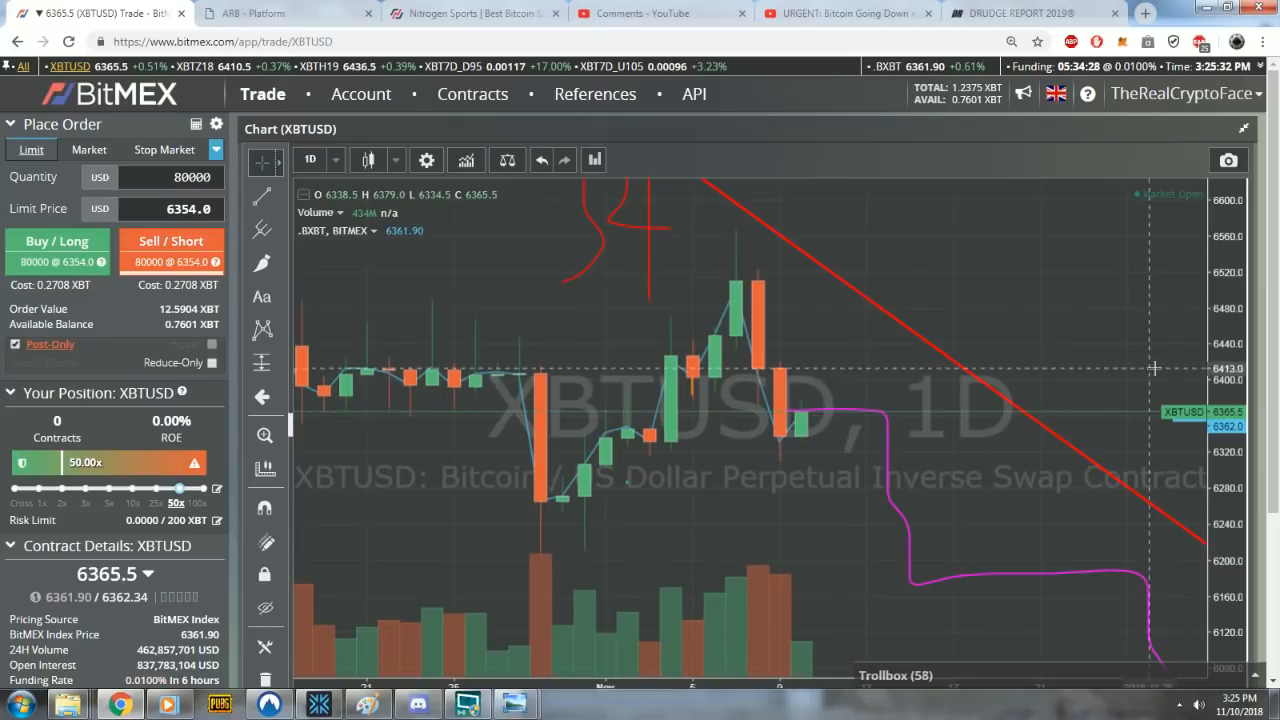